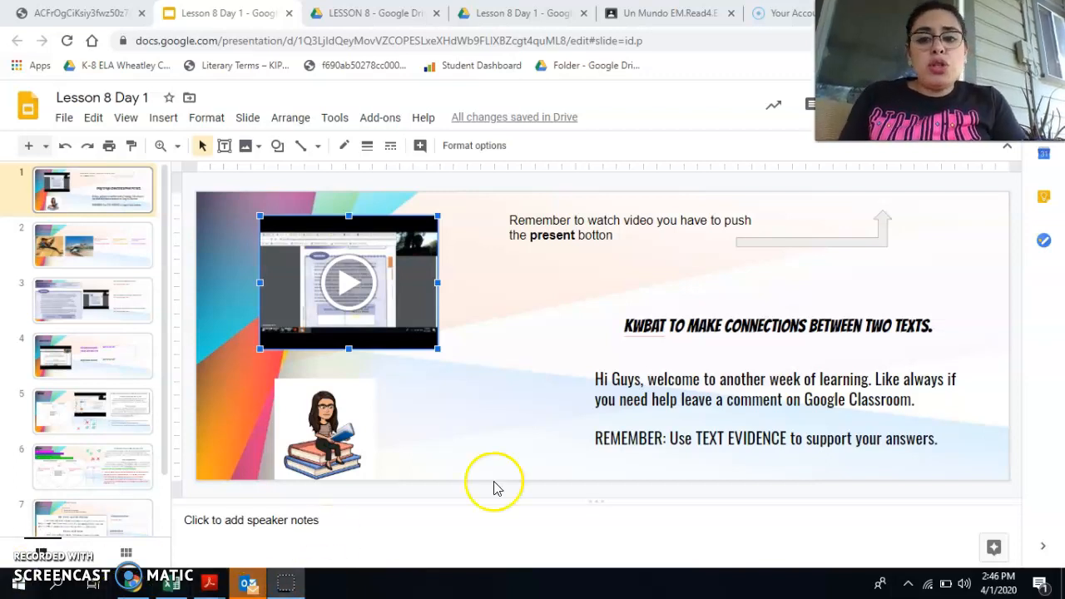
pyautogui.moveTo(747, 336)
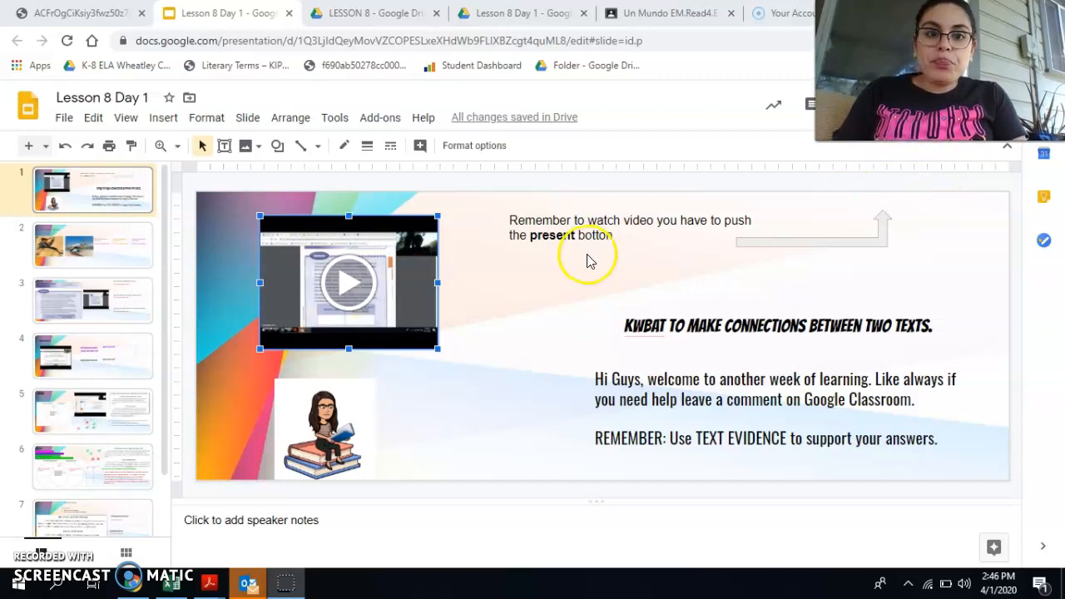
pyautogui.moveTo(241, 275)
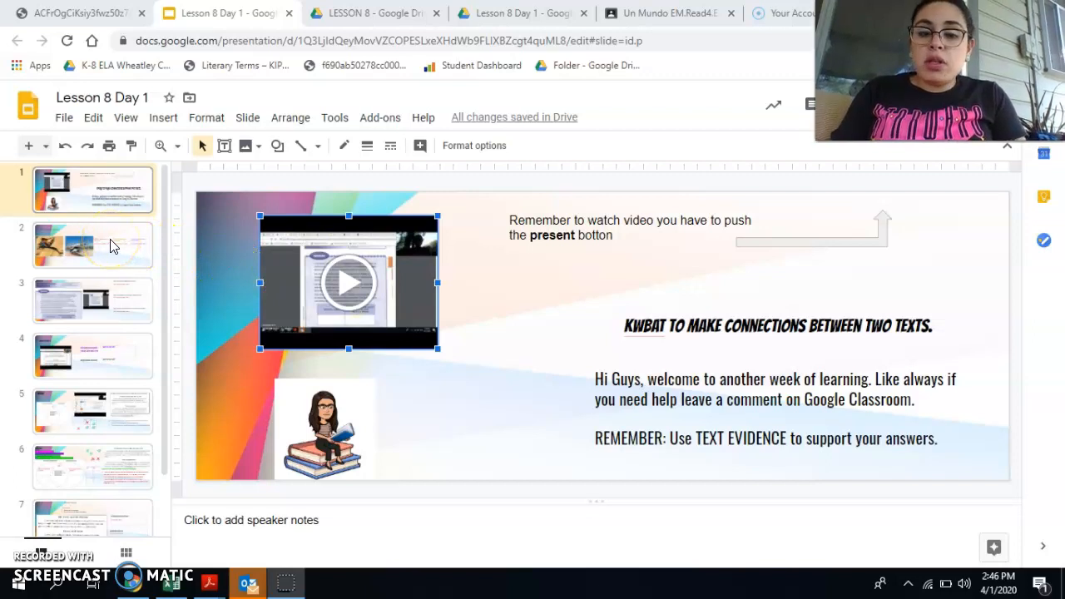
# Step: Show the Do Now slide and mark the answer table cells where responses go with placeholder text
pyautogui.click(92, 245)
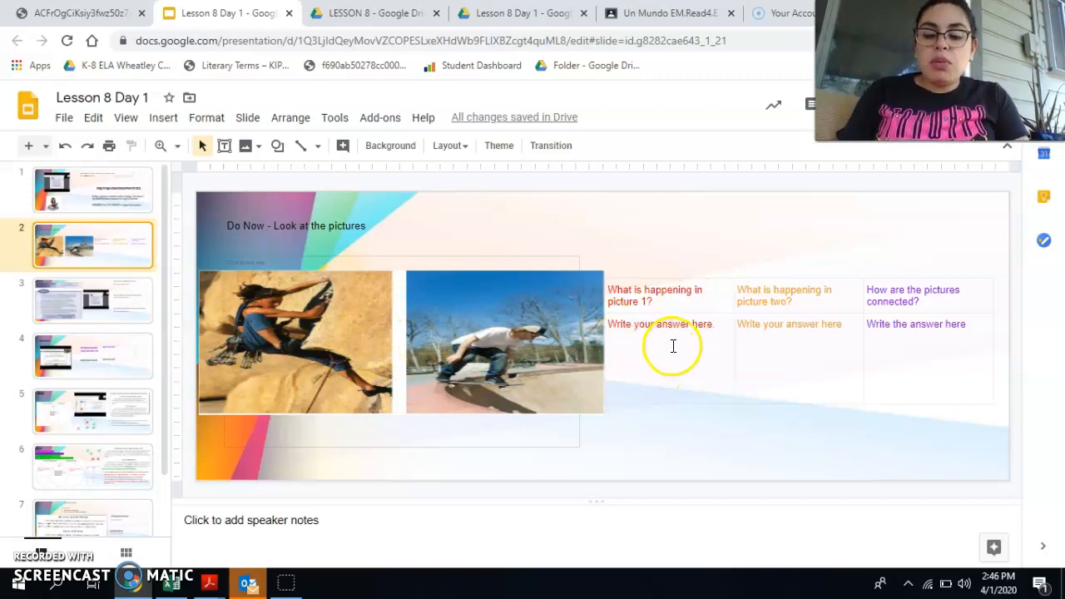
pyautogui.click(663, 327)
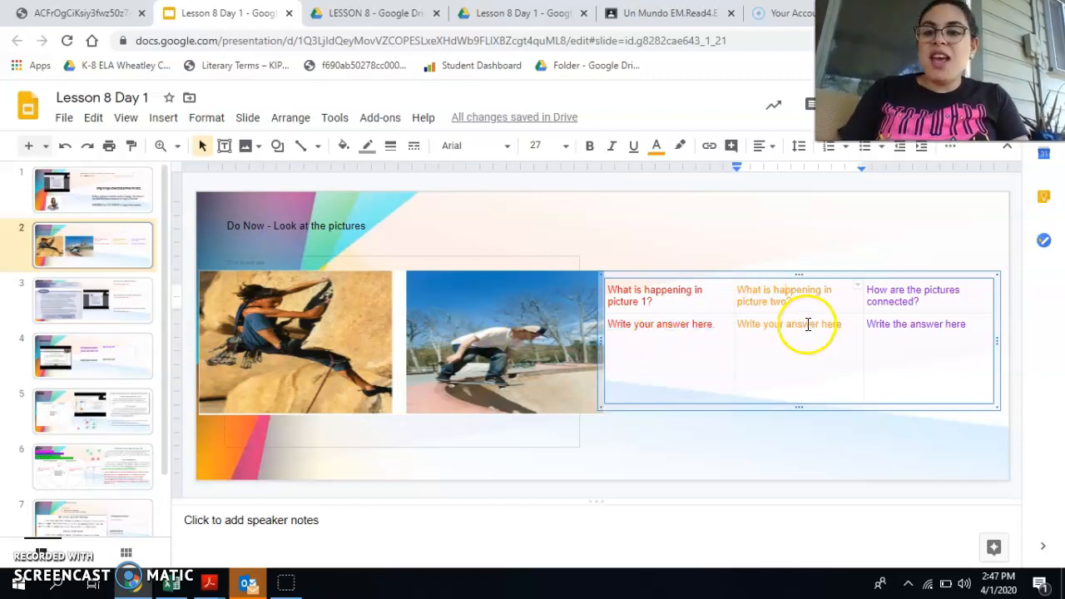
pyautogui.doubleClick(789, 323)
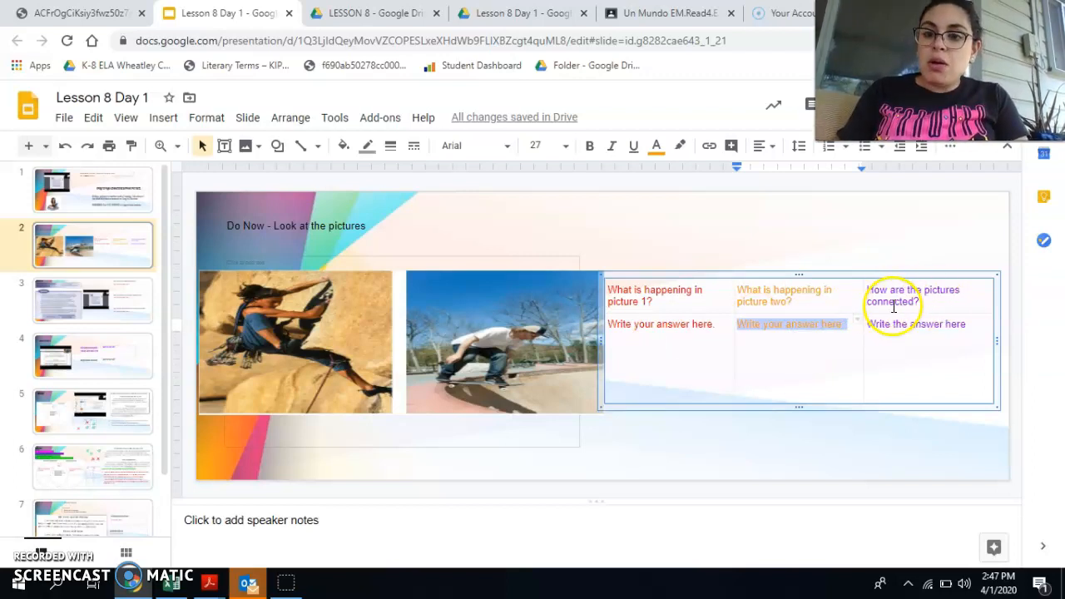
pyautogui.click(916, 323)
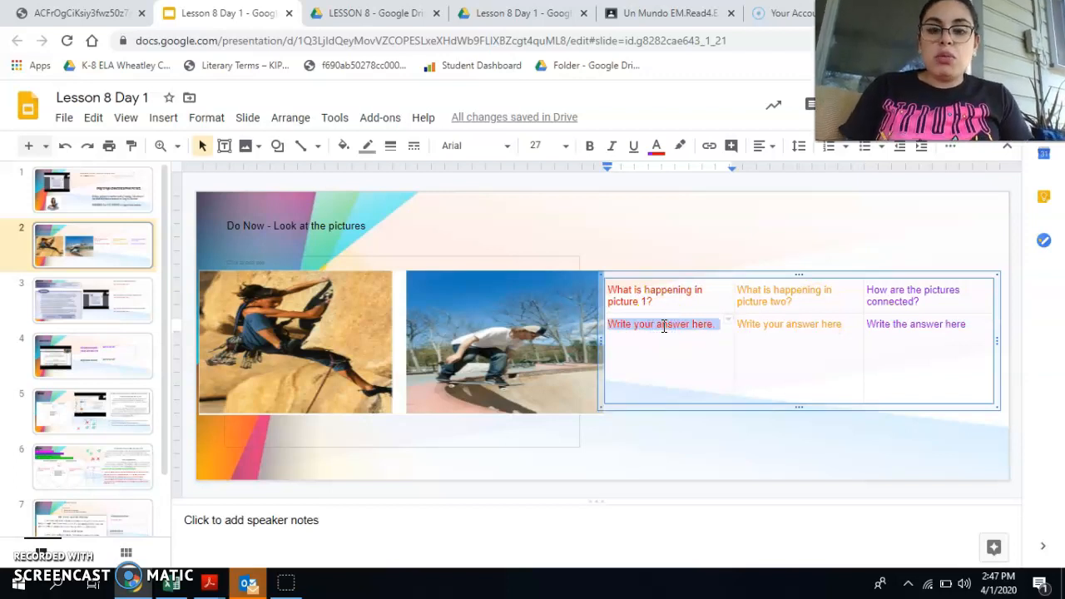
pyautogui.write('dfk;;fkd')
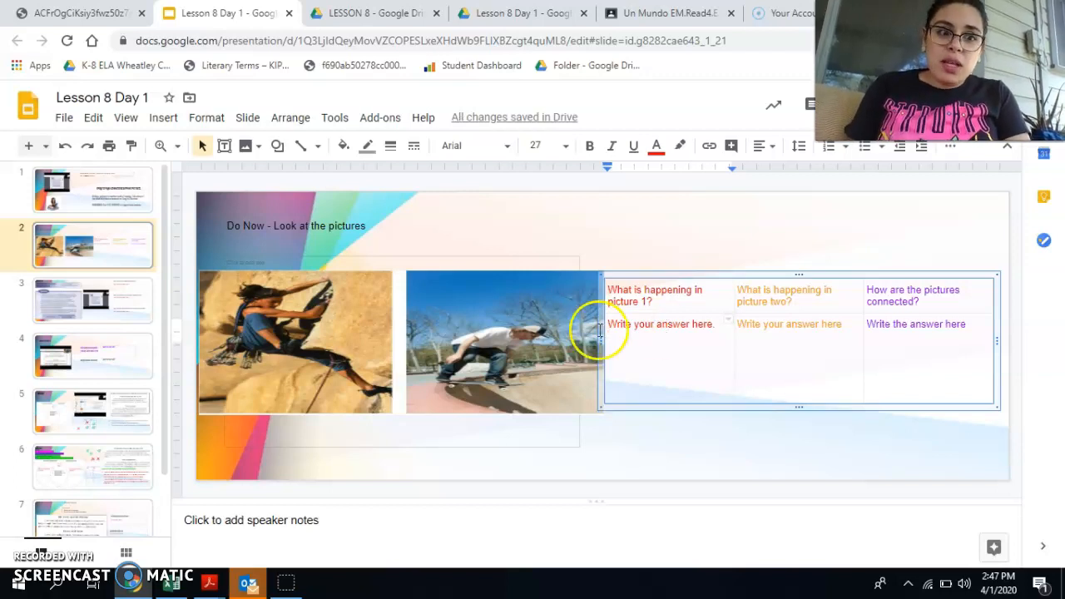
# Step: Show slide 3, the Making Connections Across Genres introduction with its three questions
pyautogui.click(92, 300)
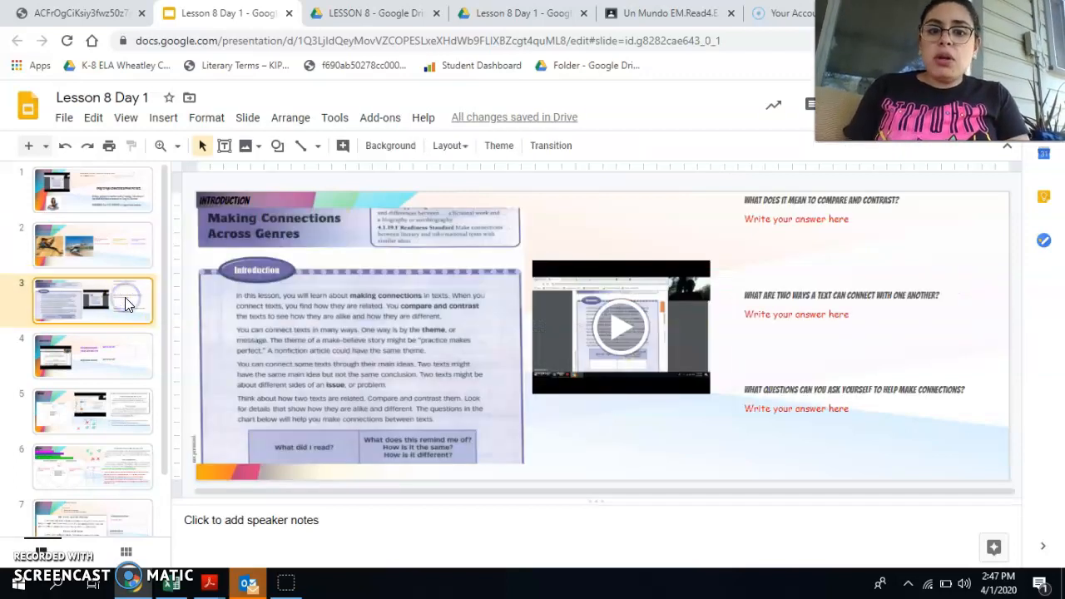
pyautogui.moveTo(731, 203)
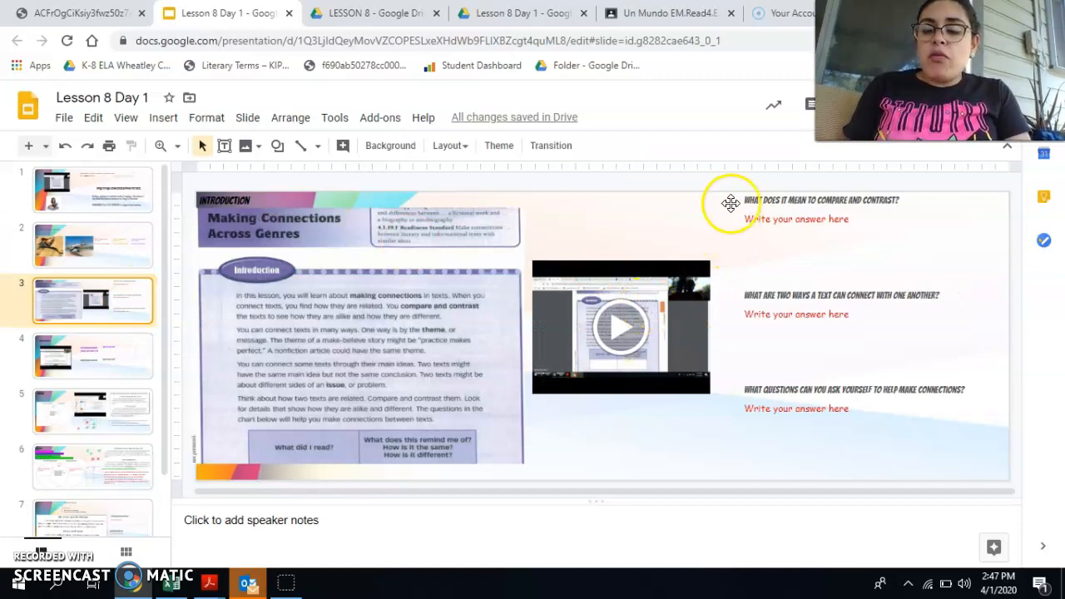
pyautogui.moveTo(331, 333)
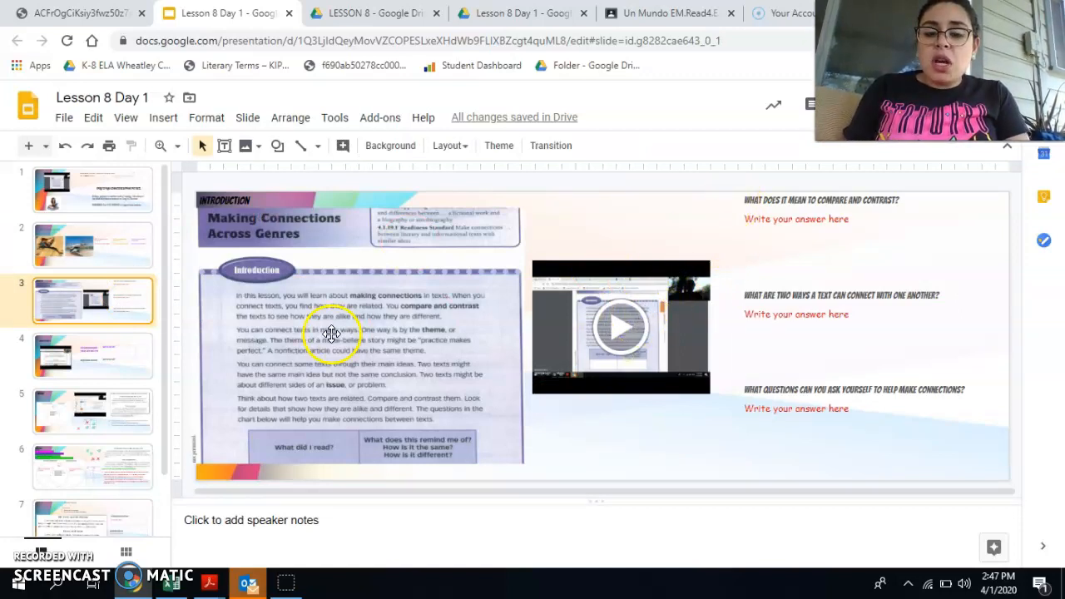
pyautogui.moveTo(623, 324)
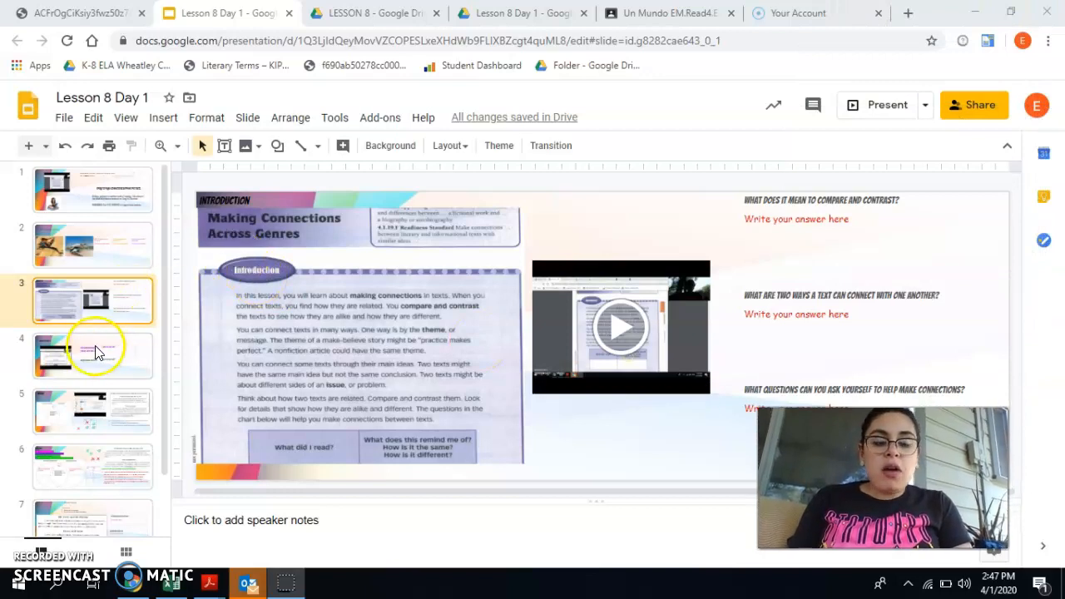
# Step: Show the Model Part 1 slide, play and pause its recording, and select the gist table
pyautogui.click(91, 354)
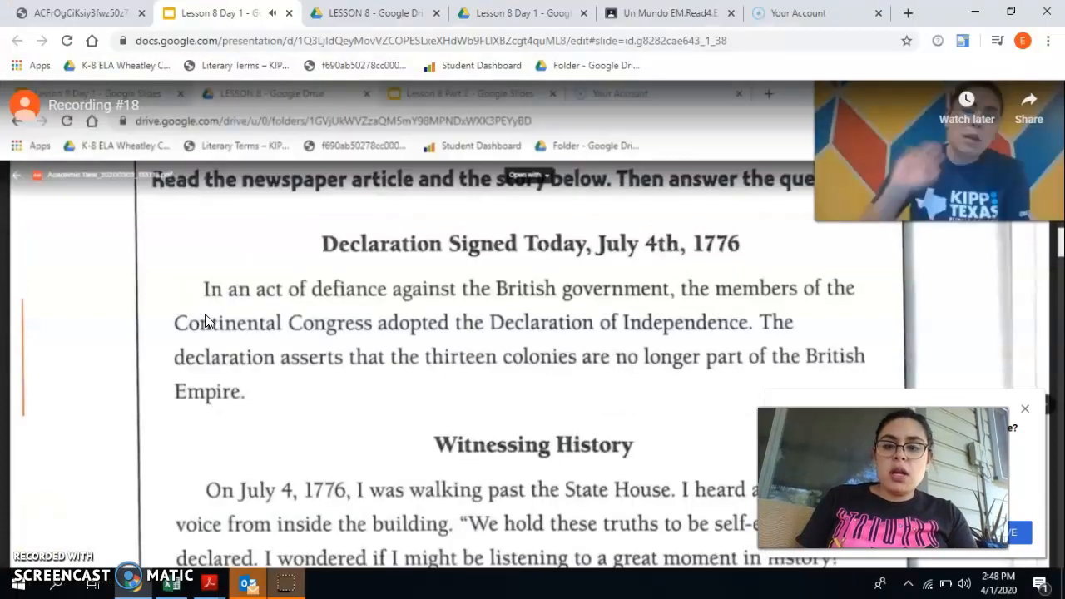
pyautogui.click(73, 431)
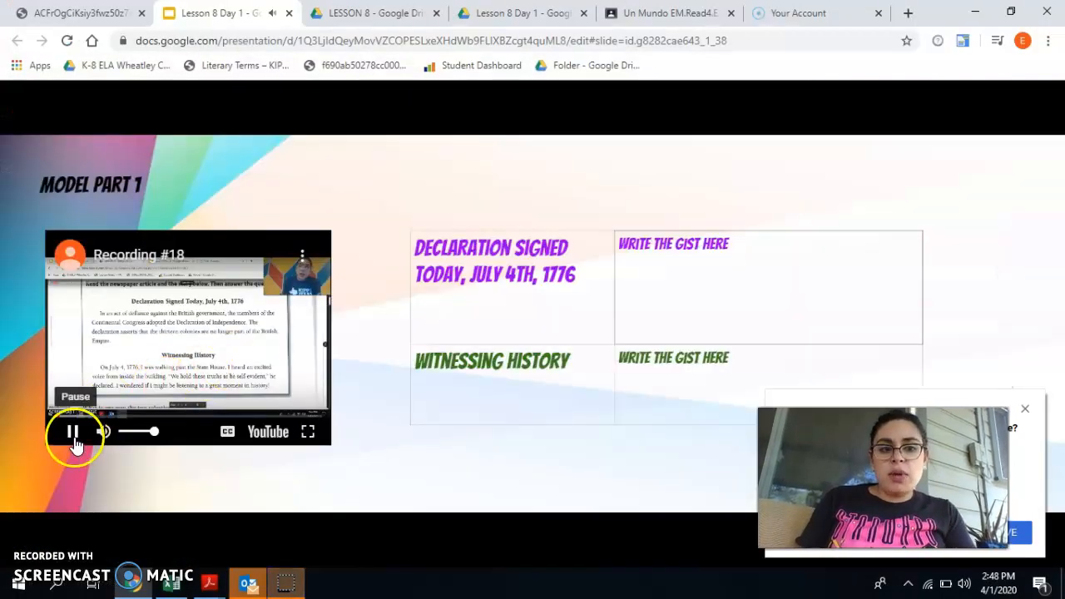
pyautogui.click(74, 431)
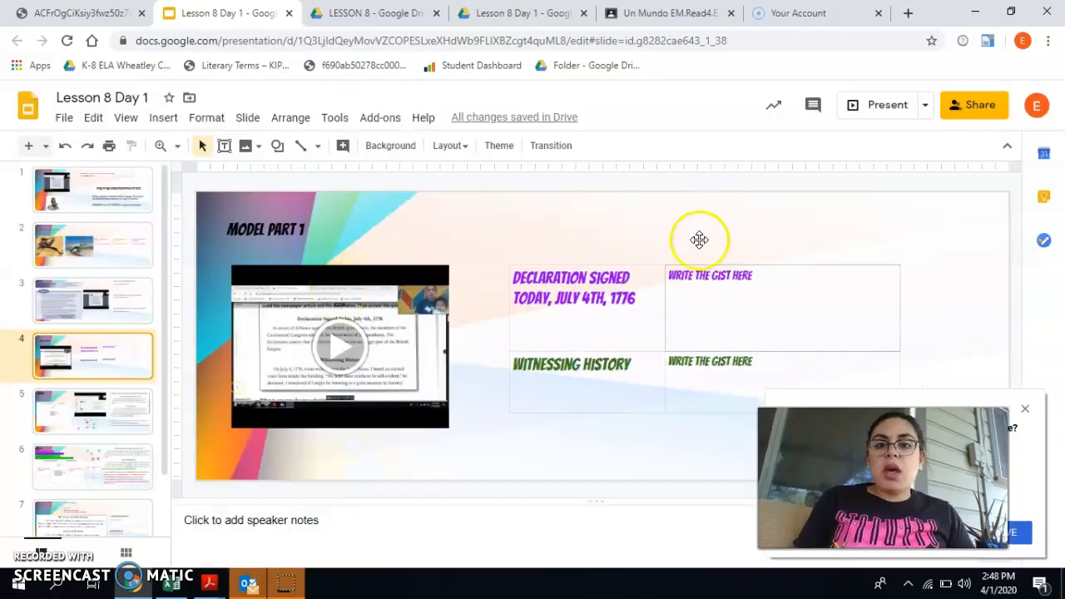
pyautogui.click(596, 364)
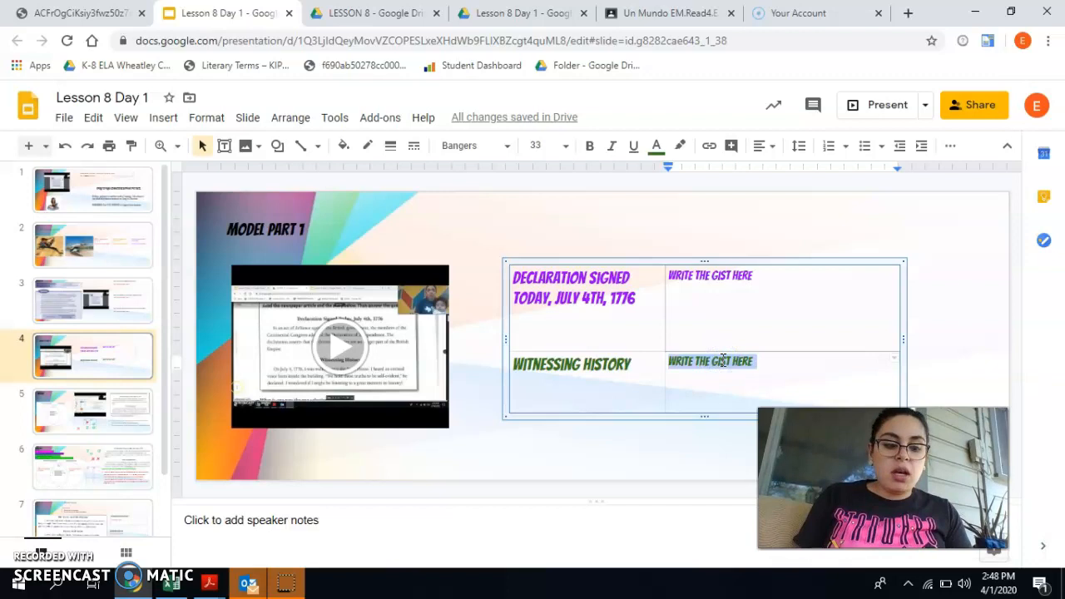
pyautogui.write('FKI')
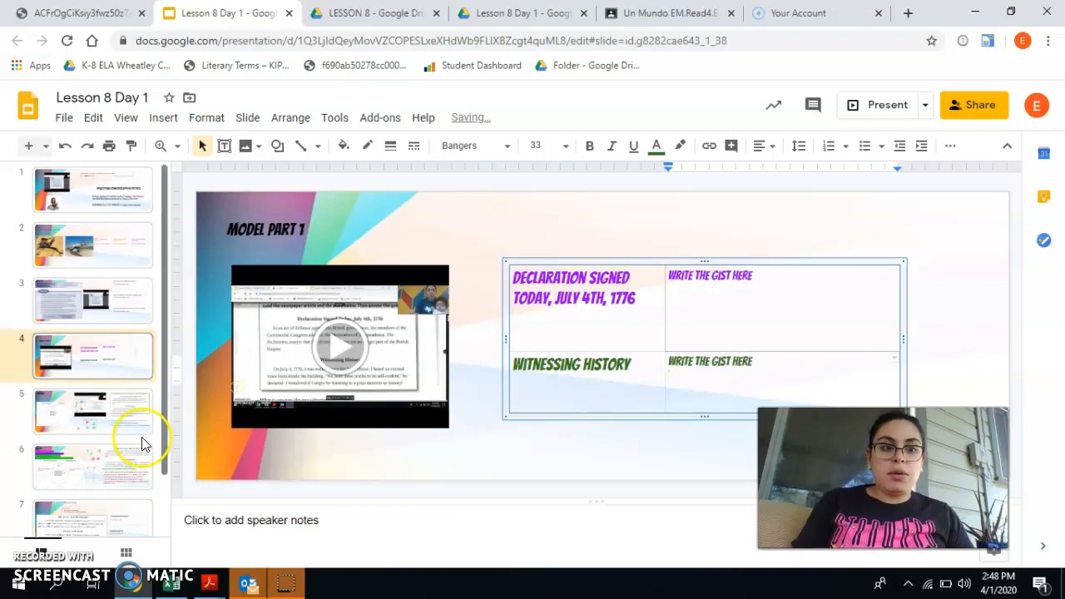
# Step: Present the Model slide with the Venn diagram and start the Recording #21 video
pyautogui.click(91, 409)
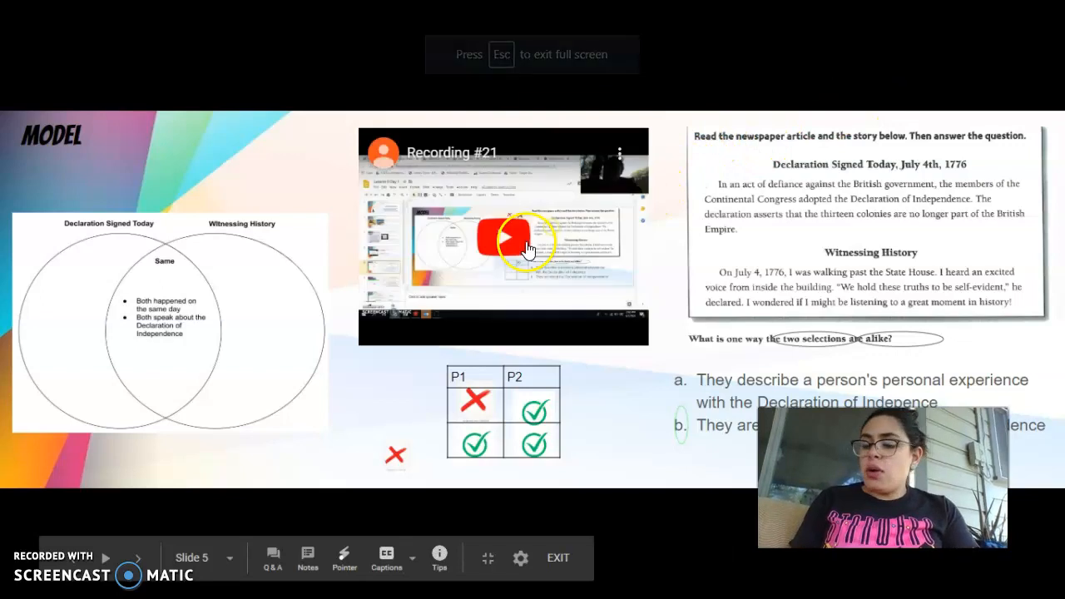
pyautogui.click(503, 241)
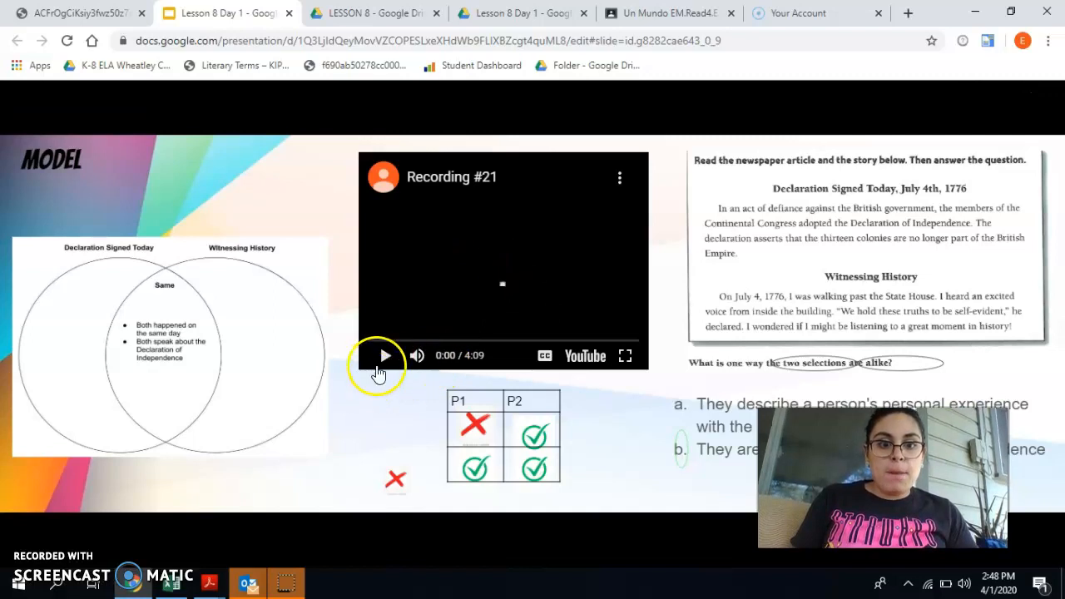
pyautogui.click(385, 356)
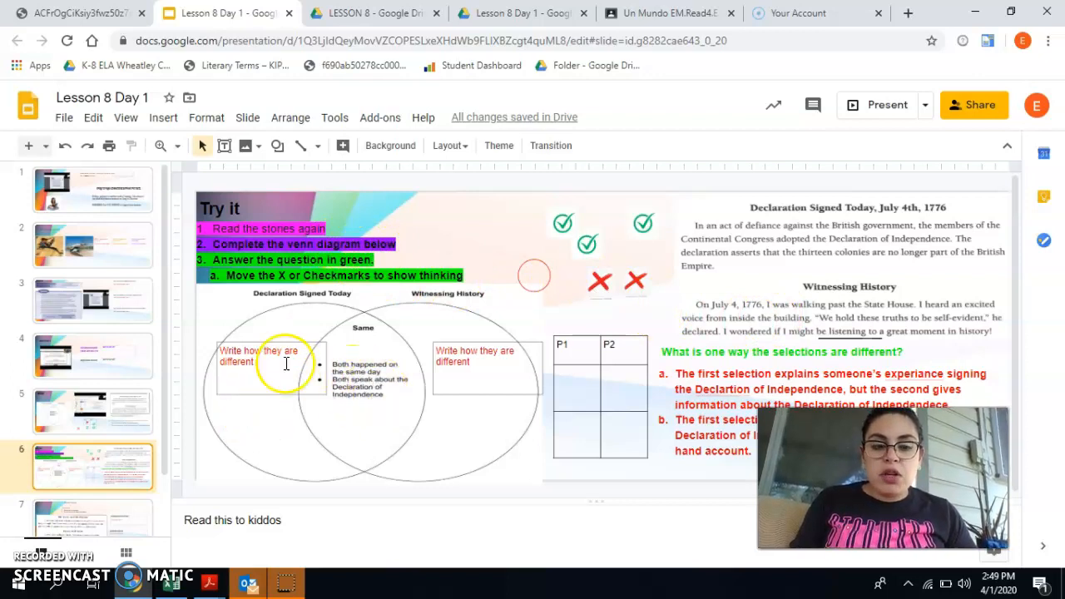
# Step: Point out the left Venn prompt and the Same centre box on the slide 6 Try It Venn diagram
pyautogui.click(266, 356)
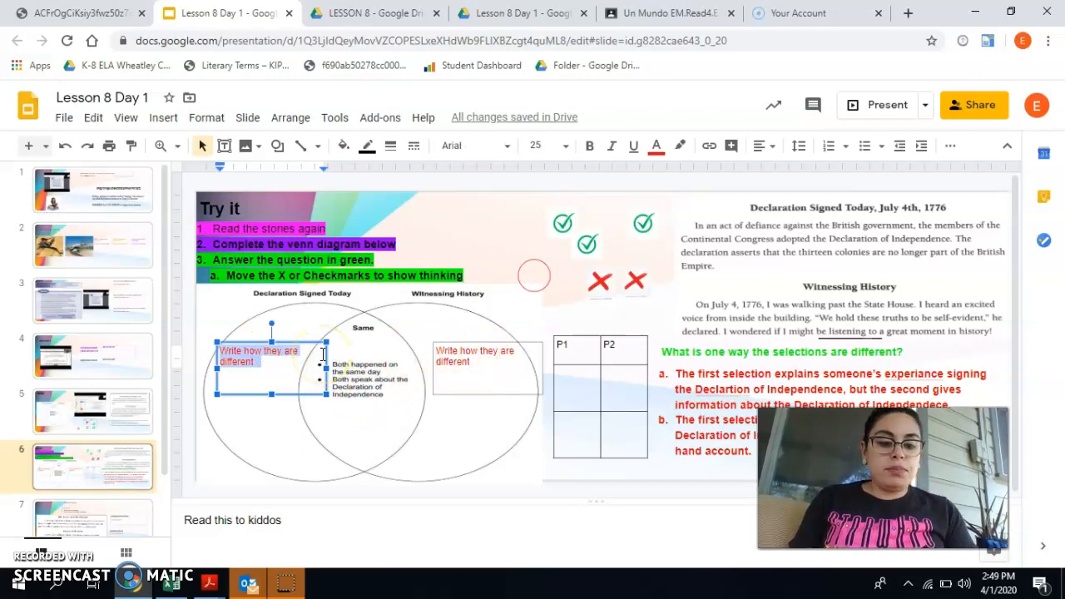
pyautogui.write('fkd')
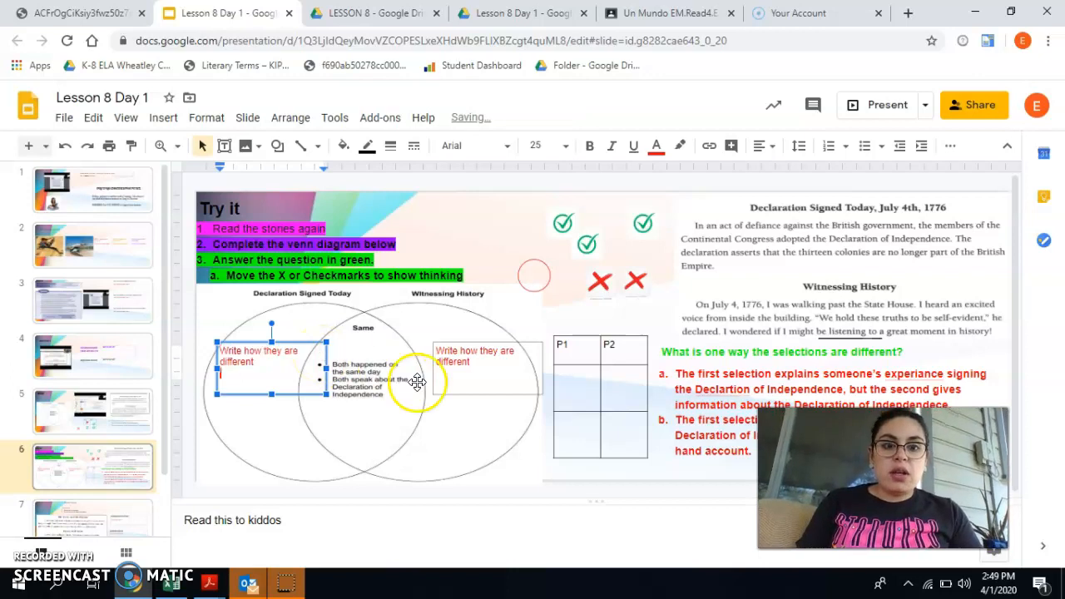
pyautogui.click(474, 356)
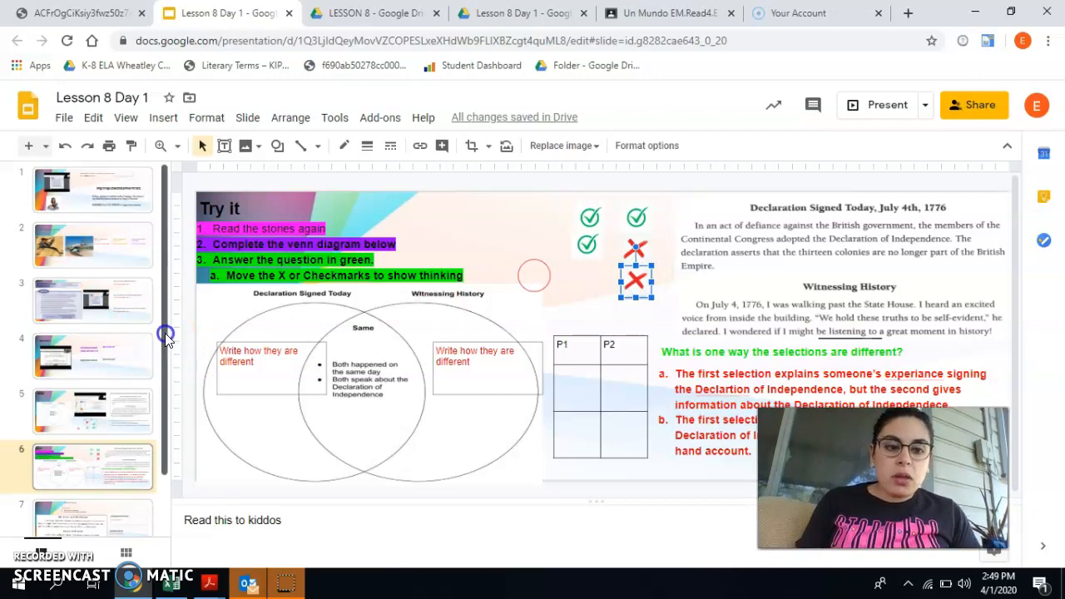
# Step: Set slide 7's Guided Practice title to size 55 in the Bangers display font
pyautogui.click(91, 453)
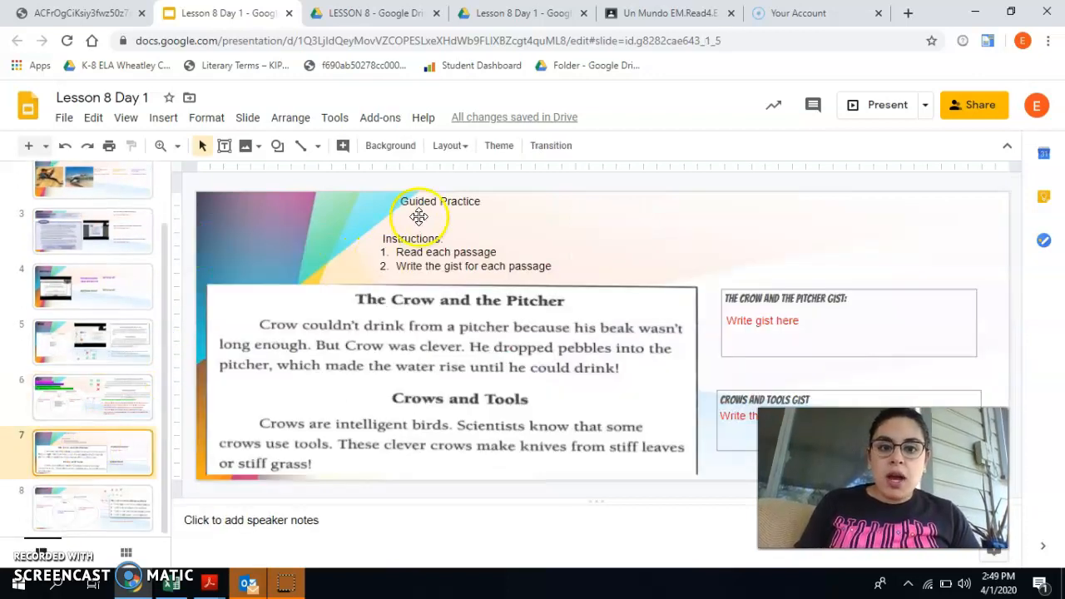
pyautogui.doubleClick(440, 199)
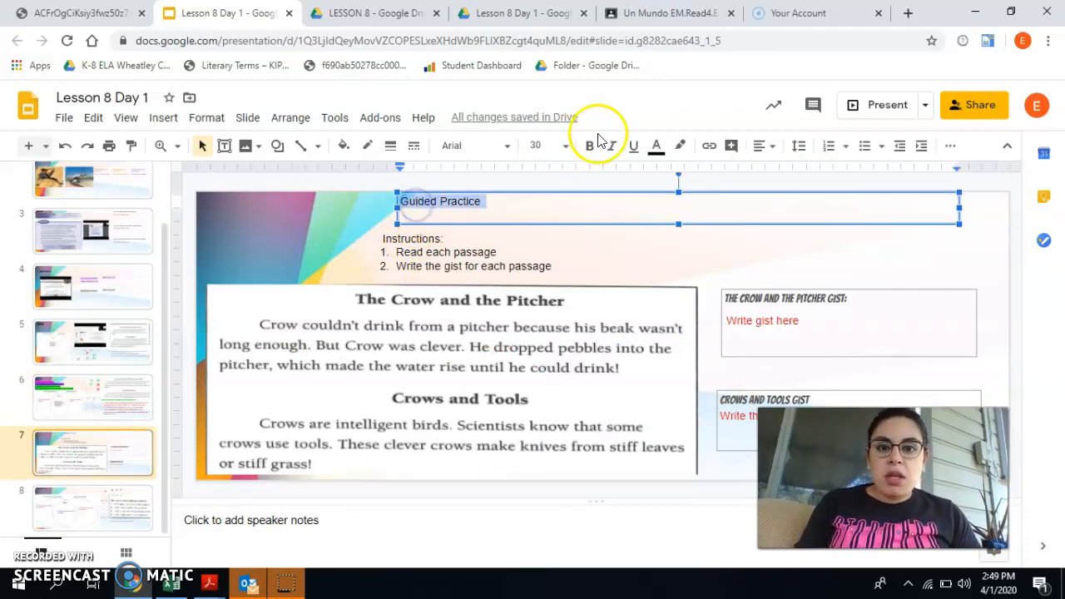
pyautogui.write('55')
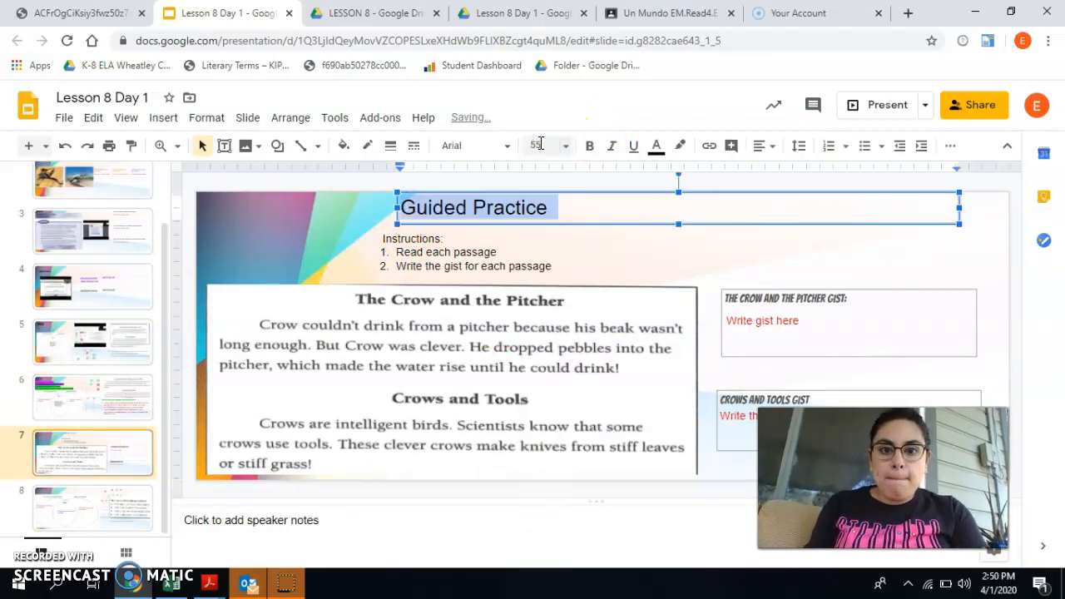
pyautogui.click(475, 145)
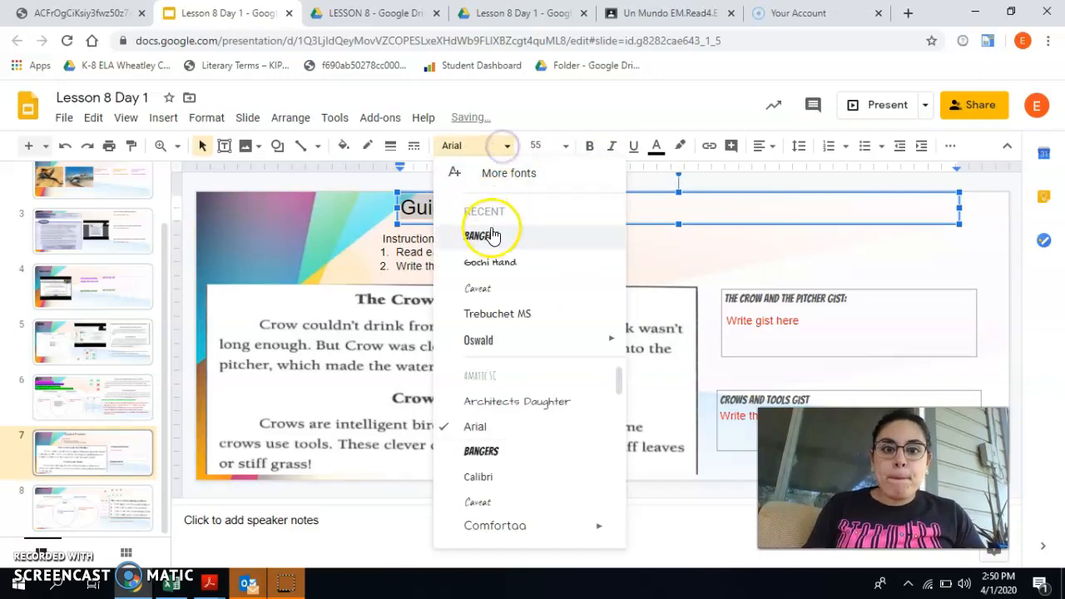
pyautogui.click(316, 242)
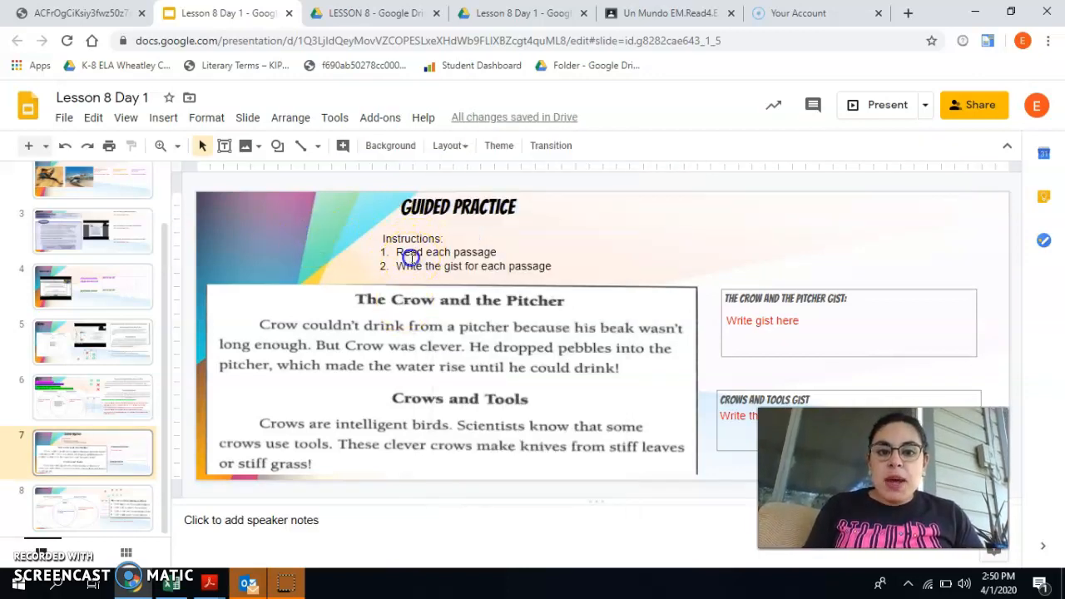
# Step: Edit a word in the instructions gist prompt below the title
pyautogui.click(409, 258)
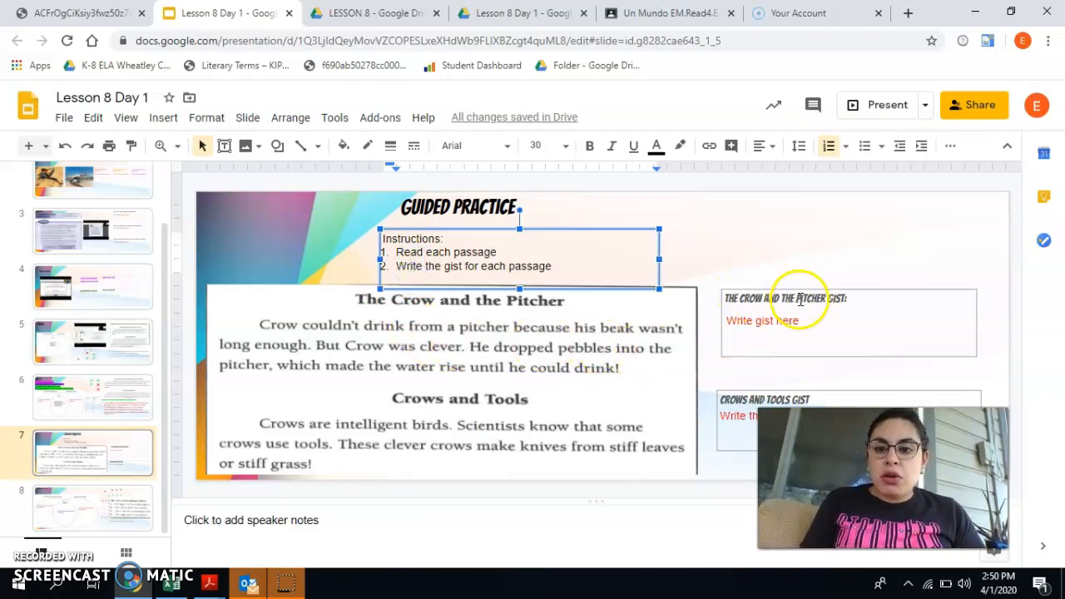
pyautogui.doubleClick(762, 320)
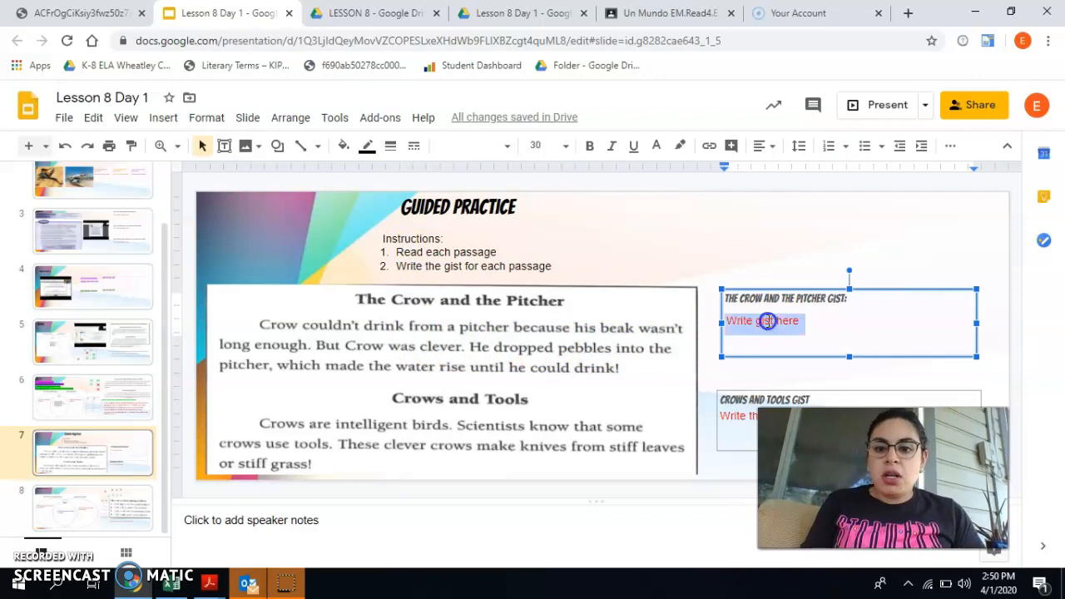
pyautogui.write('g')
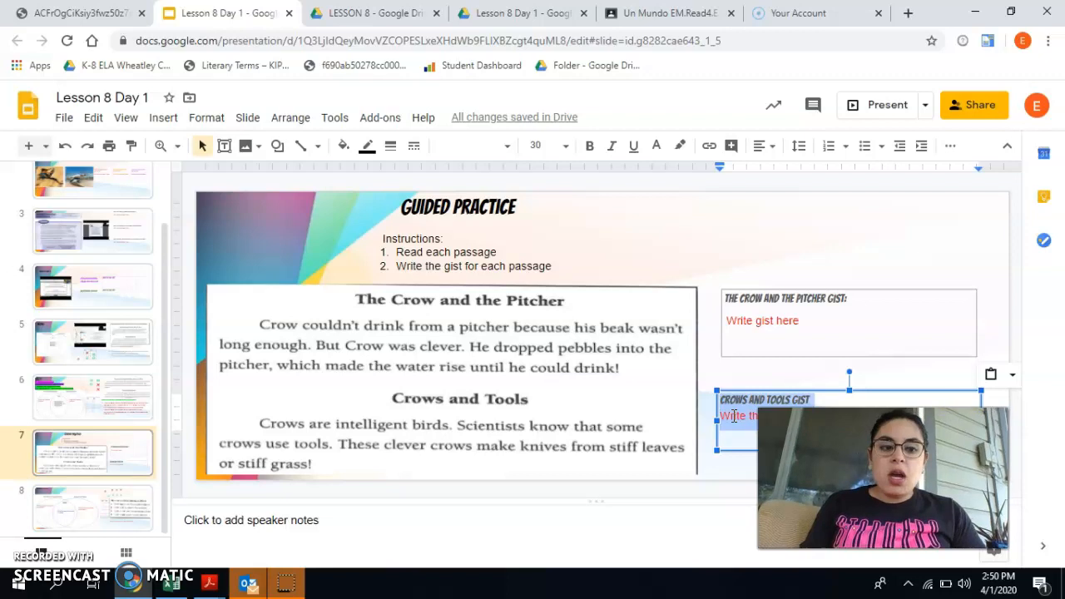
pyautogui.moveTo(167, 369)
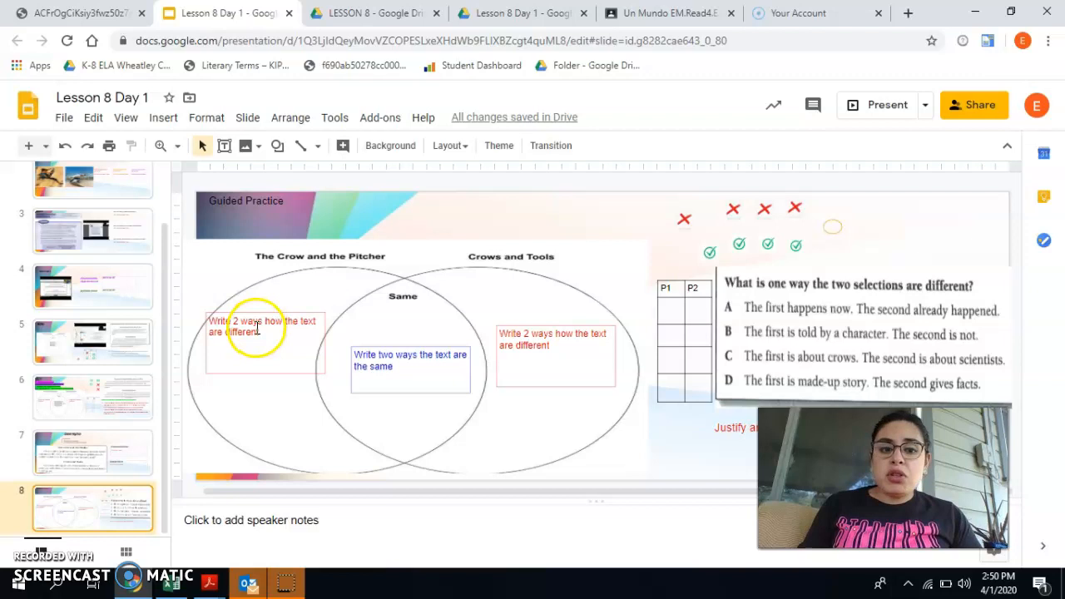
# Step: Point out slide 8's Venn prompt boxes and move a red X mark into the P1/P2 table
pyautogui.click(263, 333)
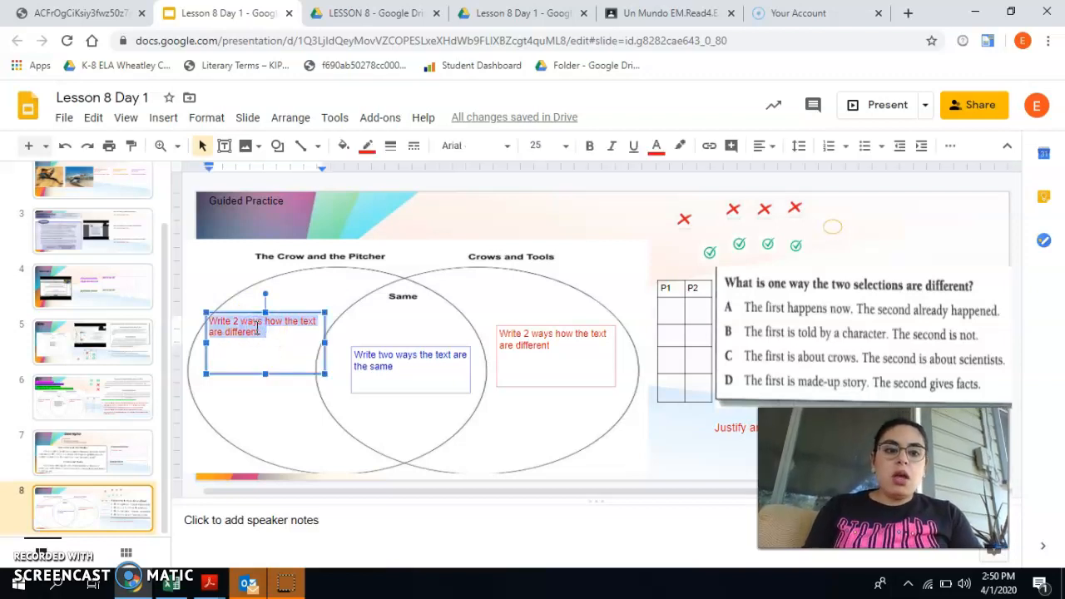
pyautogui.write('Dknflkfdf')
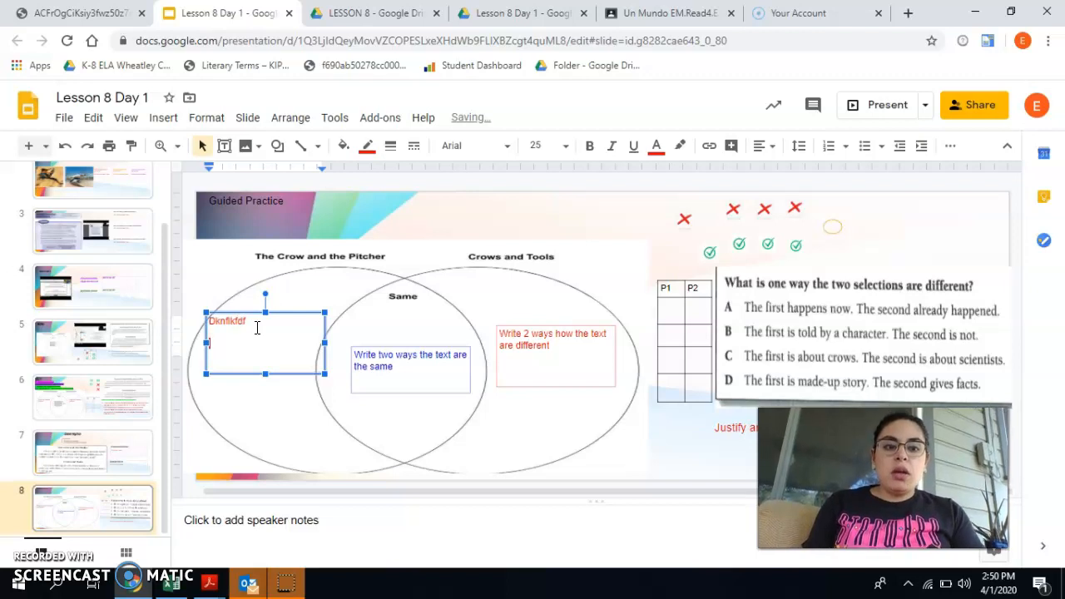
pyautogui.write('dnncv')
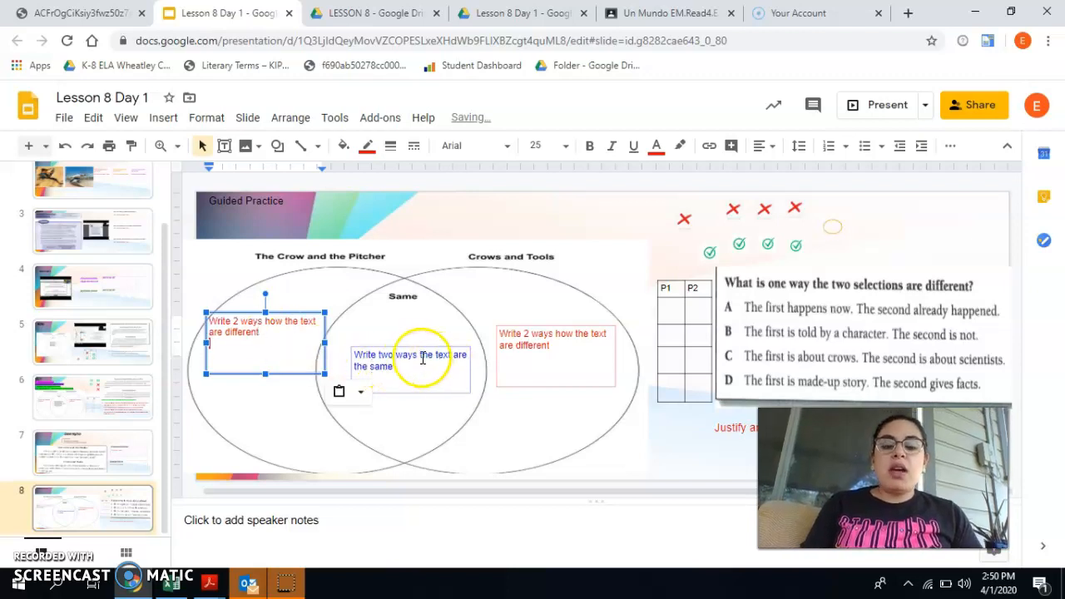
pyautogui.click(419, 359)
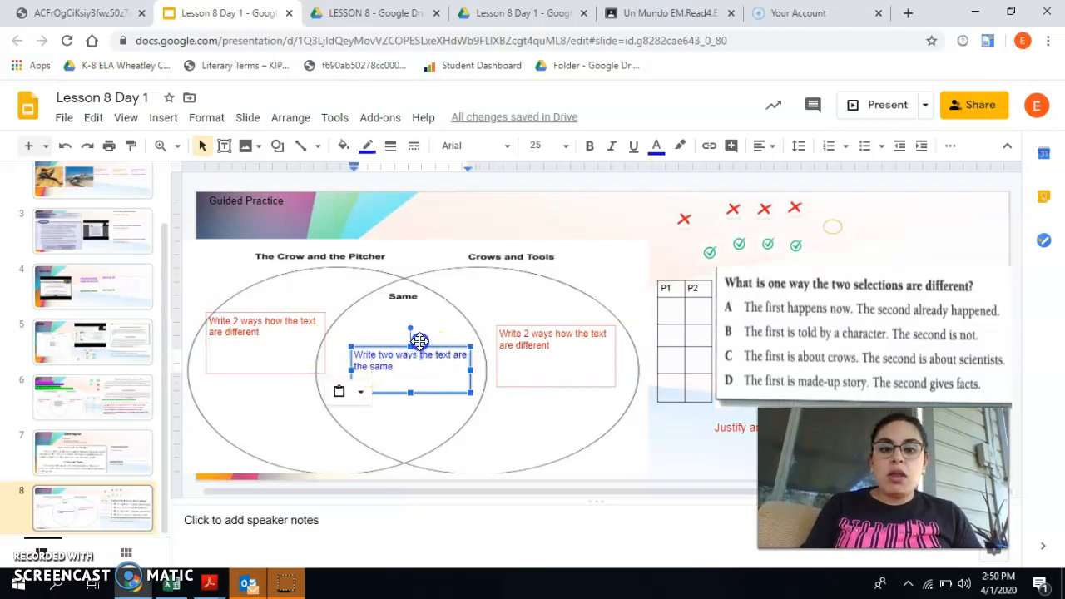
pyautogui.moveTo(833, 281)
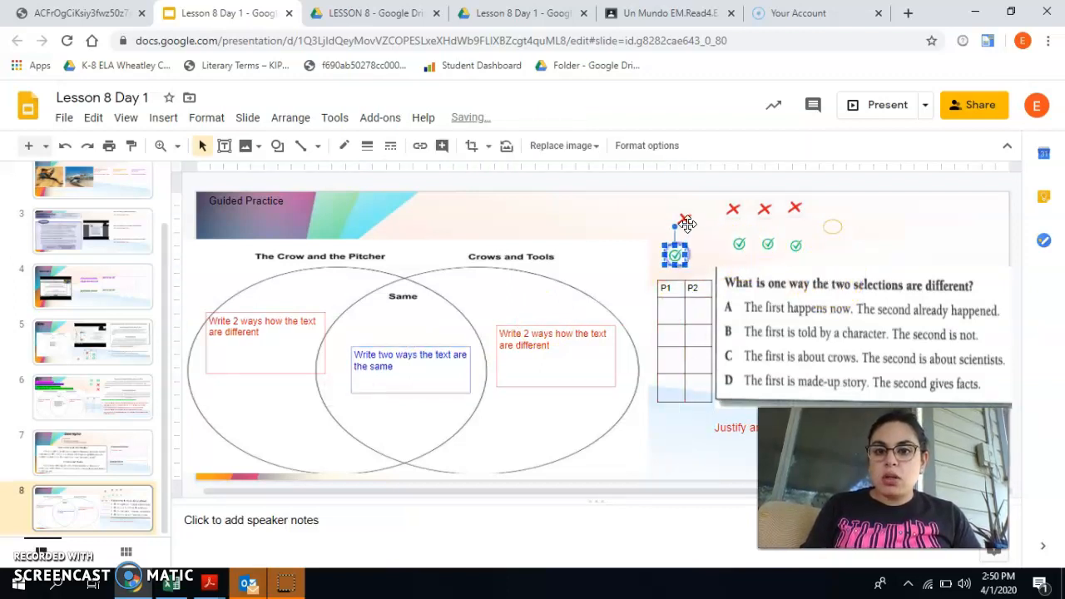
pyautogui.moveTo(674, 253); pyautogui.dragTo(693, 303)
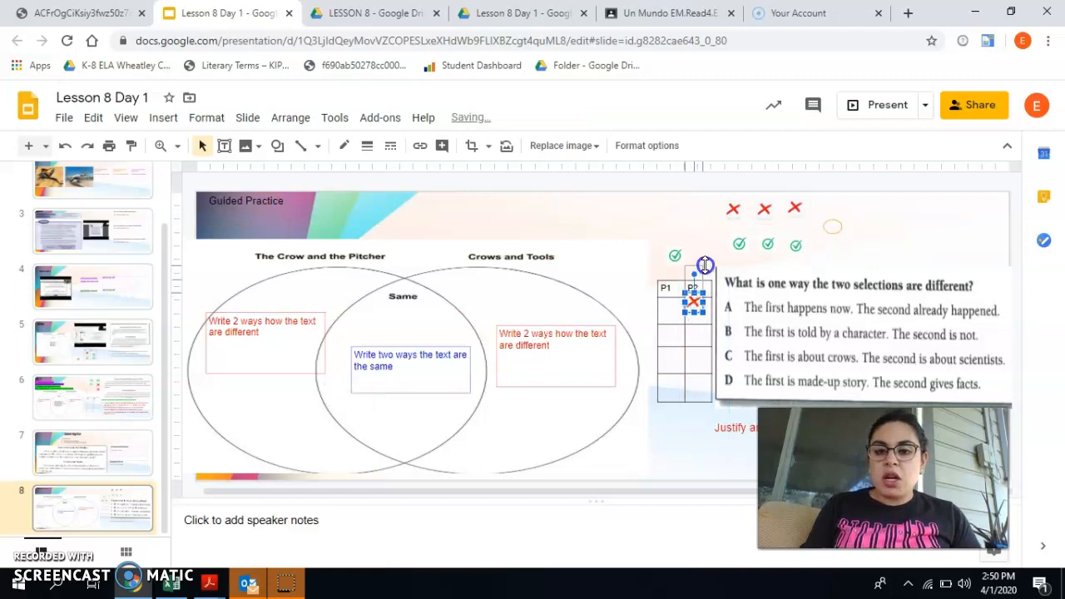